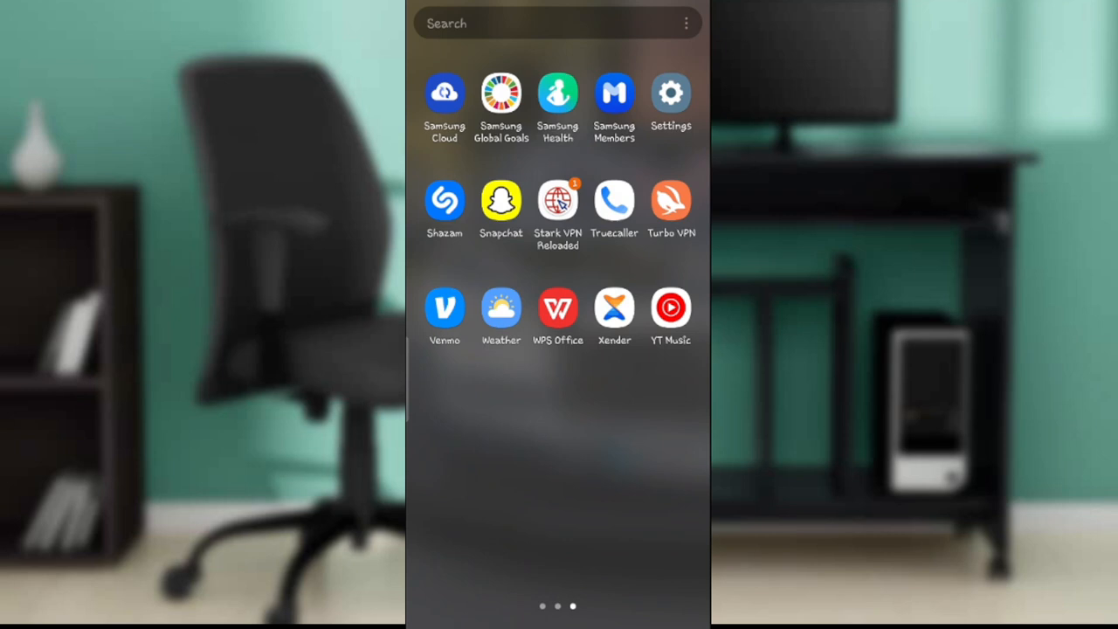
Step: Launch Venmo from the app drawer to reach its Welcome home screen
left_click(443, 307)
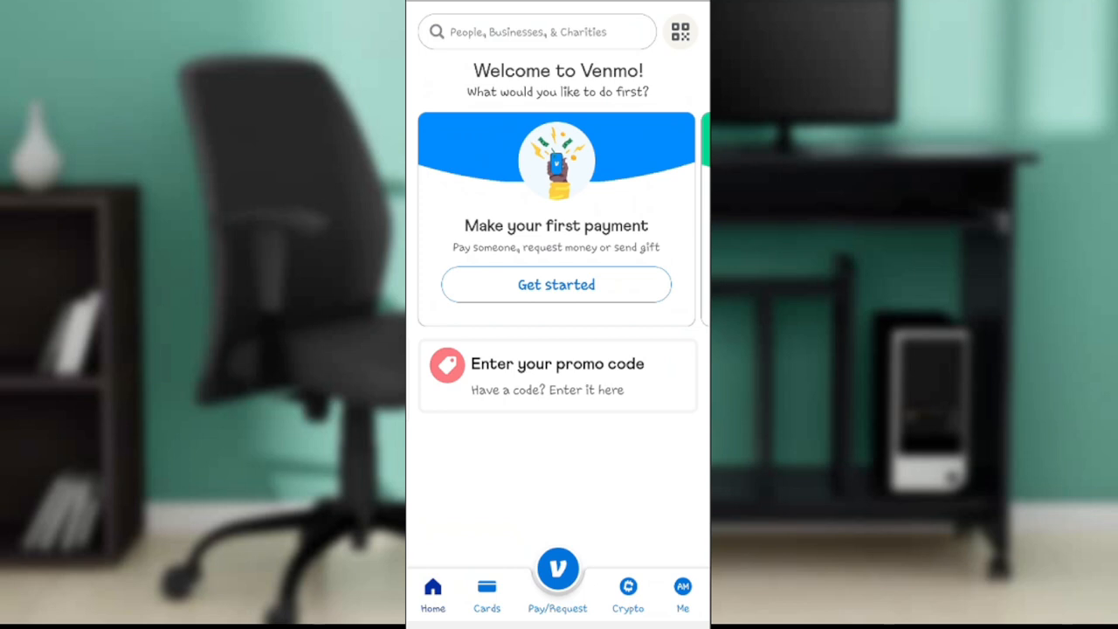
Step: Bring up the QR code scanner from the icon beside the home search bar
left_click(681, 32)
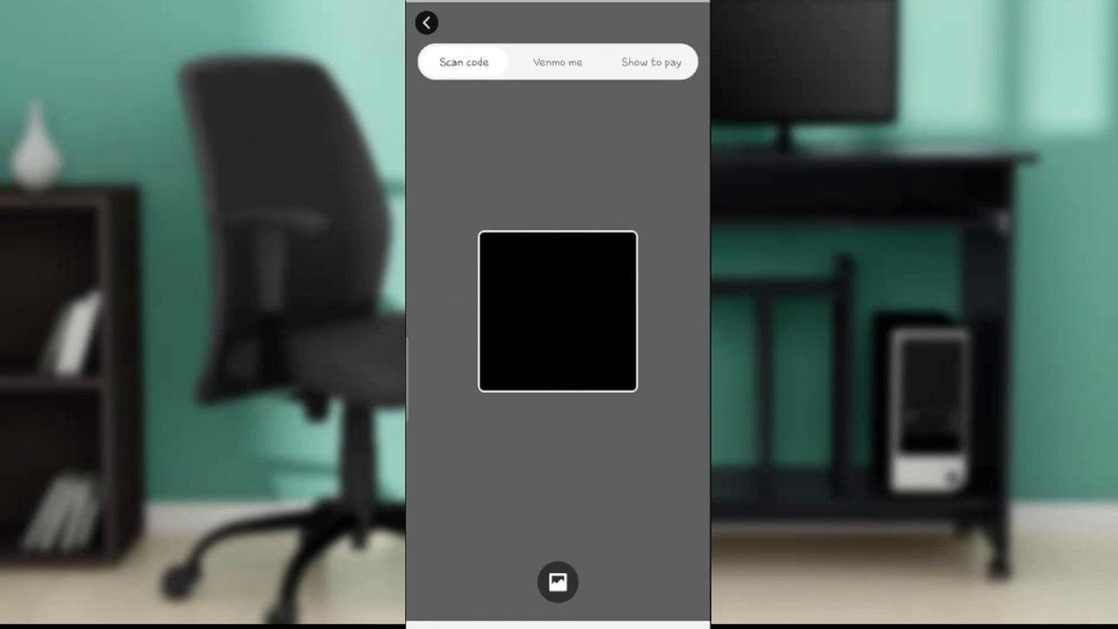
Step: Show the account's personal Venmo me QR code for others to scan
left_click(557, 63)
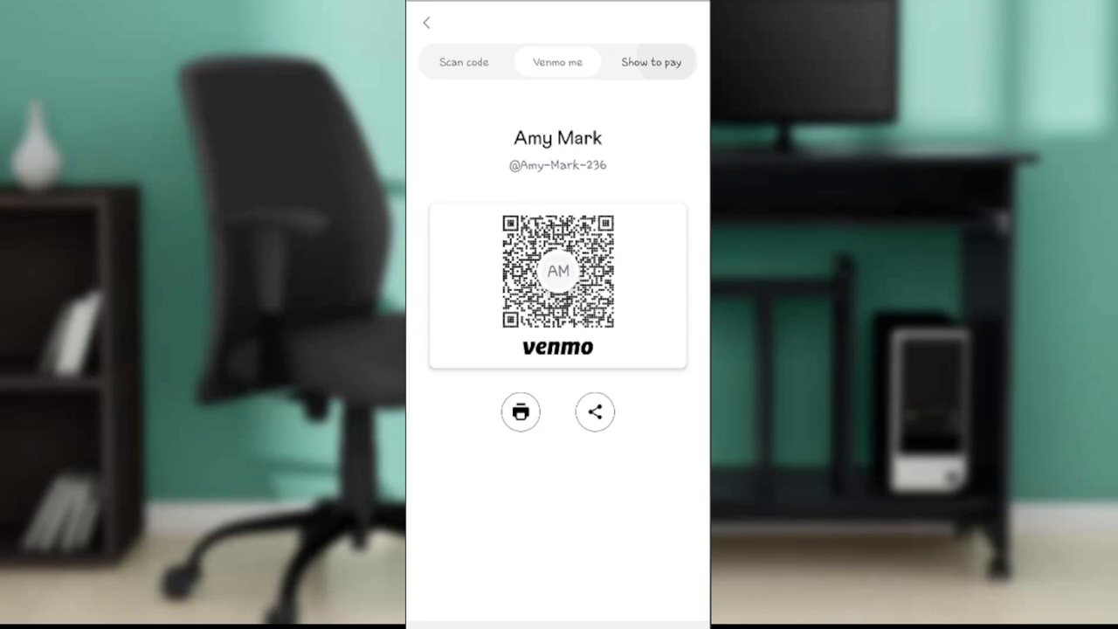
Step: Switch the QR code screen to the Show to pay view
left_click(650, 63)
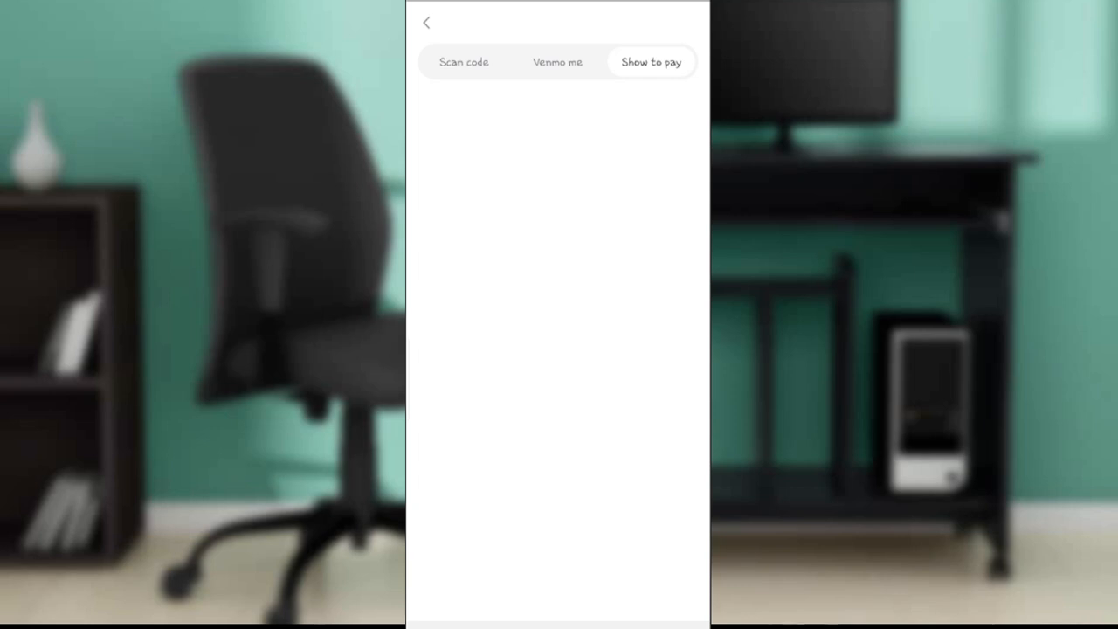